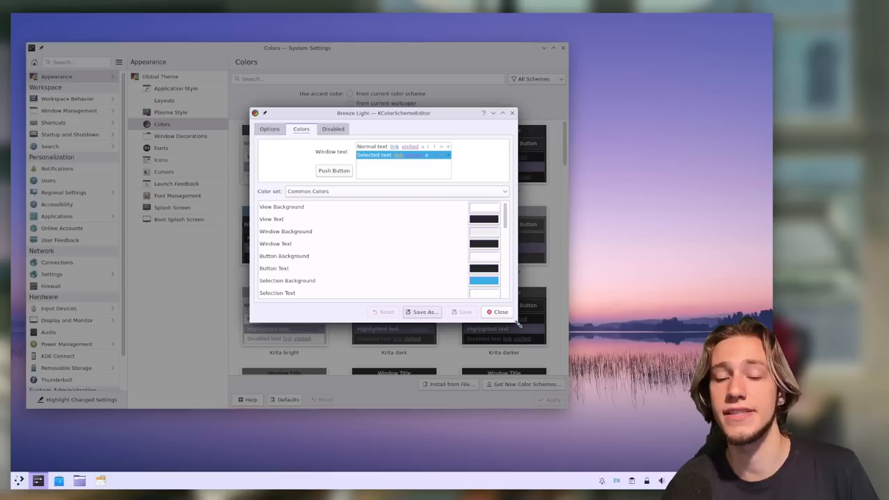
Bring up the Breeze Light scheme in the KColorSchemeEditor to review its window and text colours.
left_click(497, 311)
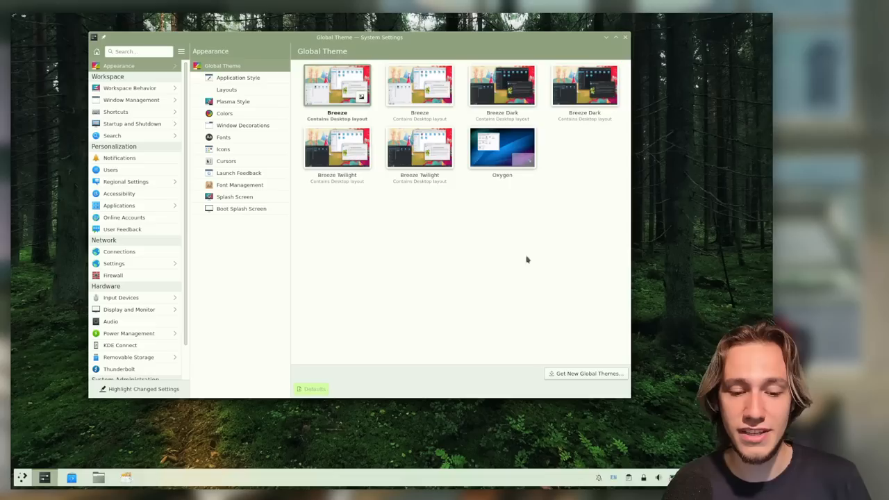
left_click(502, 86)
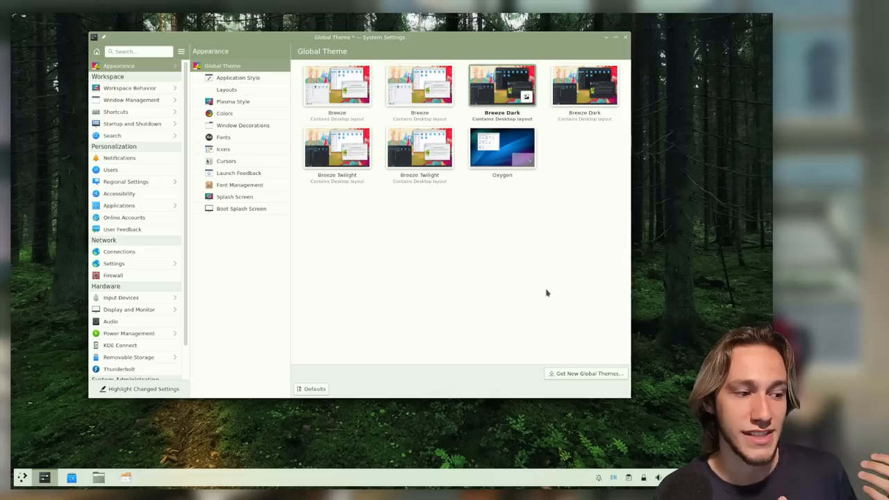
mouse_move(769, 28)
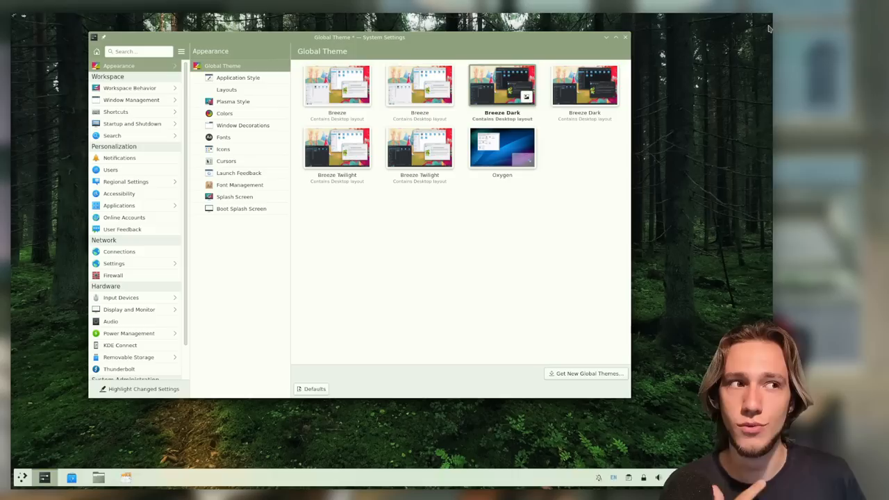